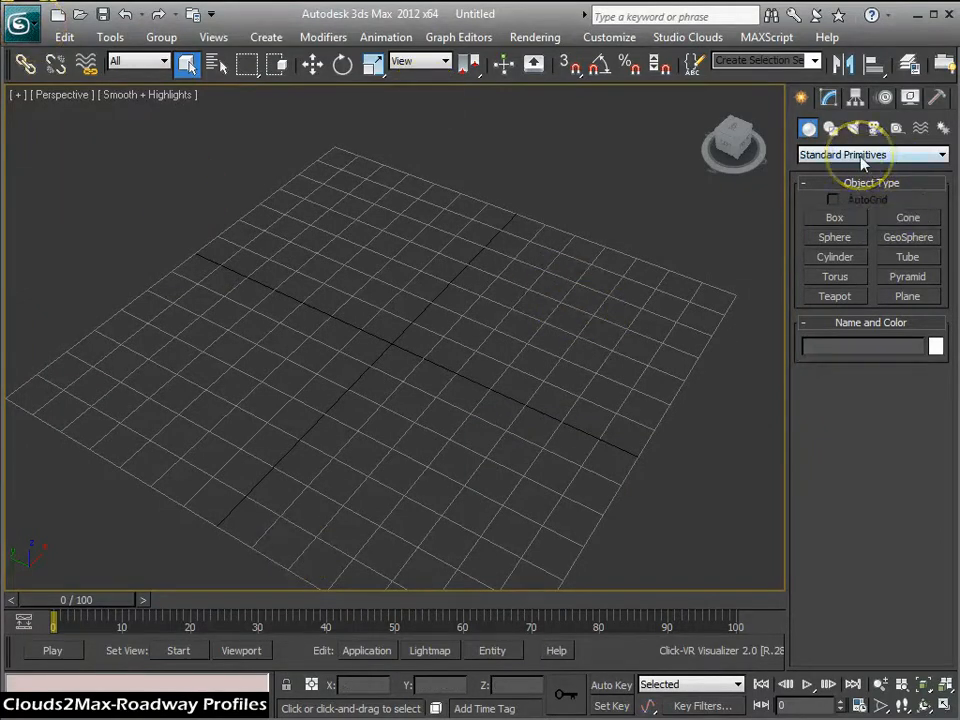
Step: Create a Clouds2Max PointCloud object and load RoadwaySectionSmall.c2m into it
{"action": "left_click", "coordinate": [870, 154]}
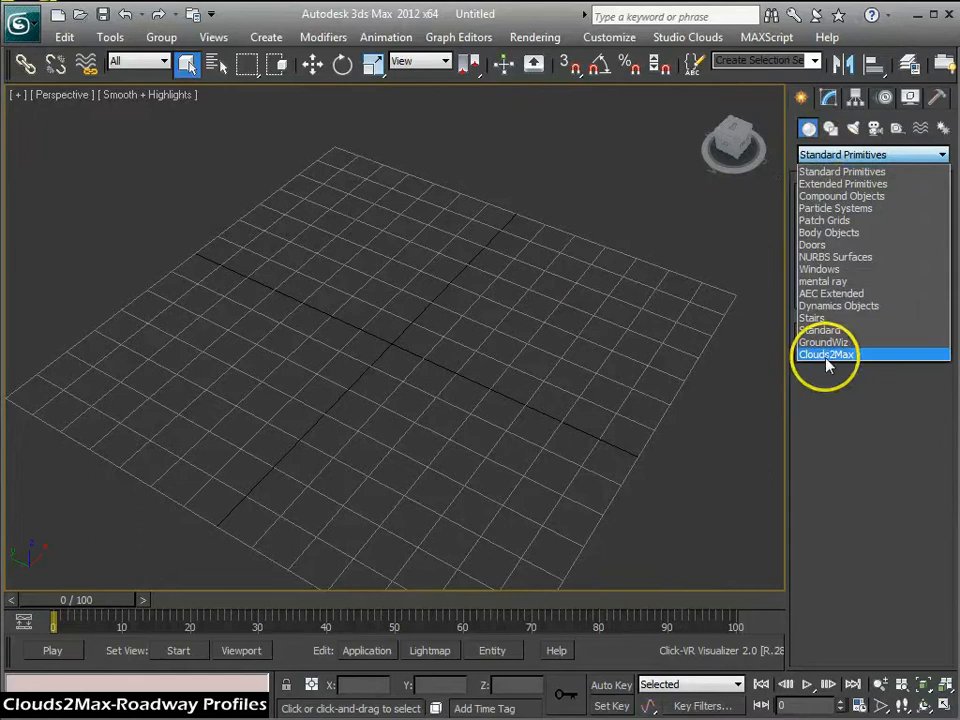
{"action": "left_click", "coordinate": [826, 354]}
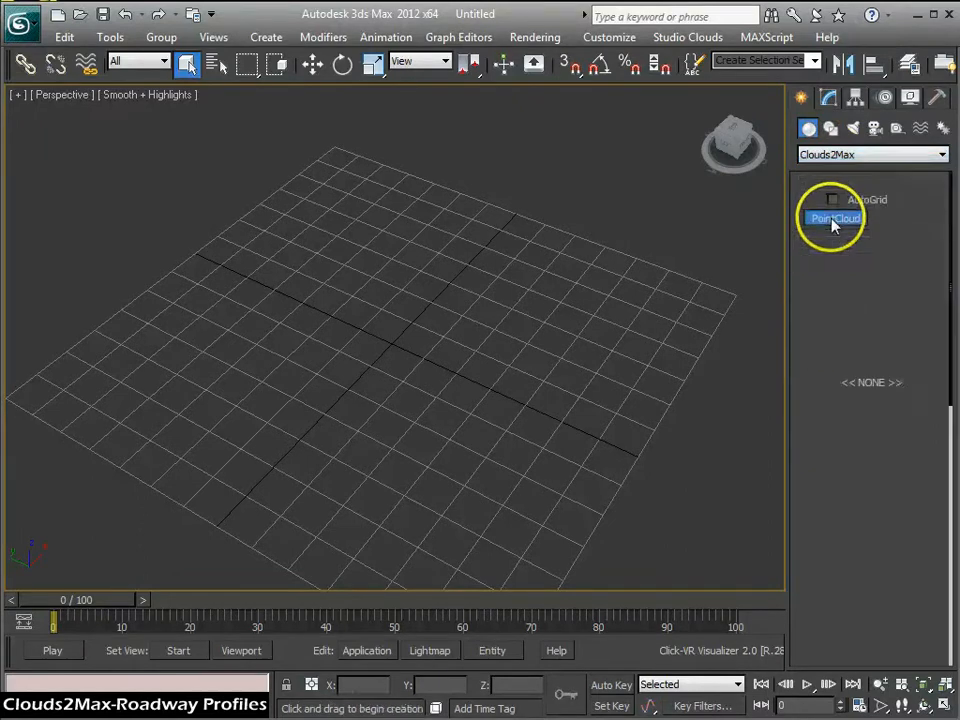
{"action": "left_click", "coordinate": [835, 218]}
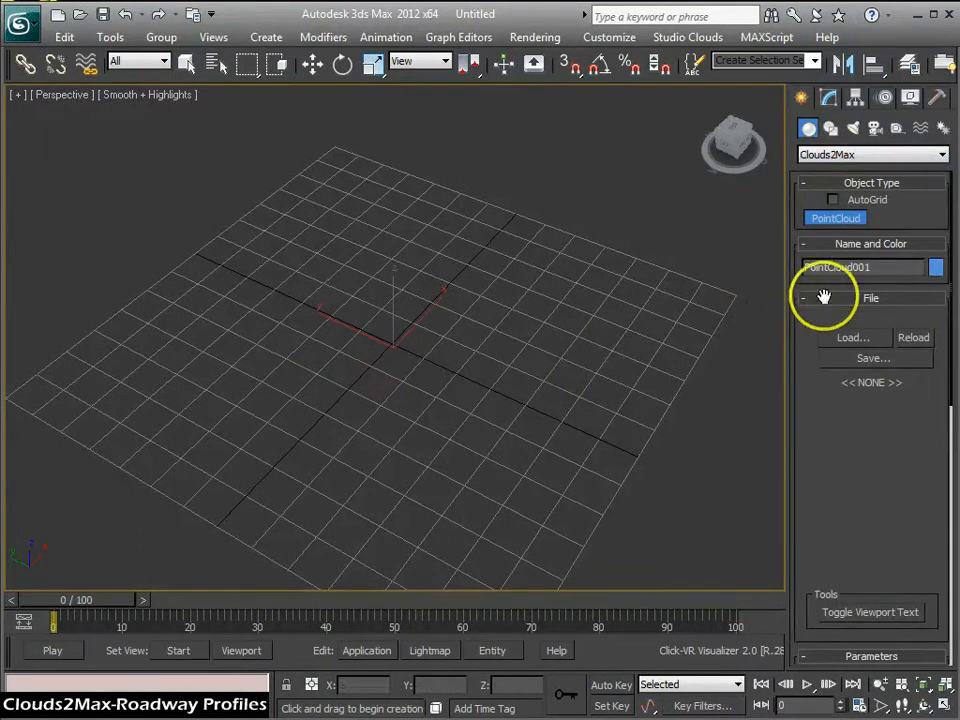
{"action": "left_click", "coordinate": [852, 337]}
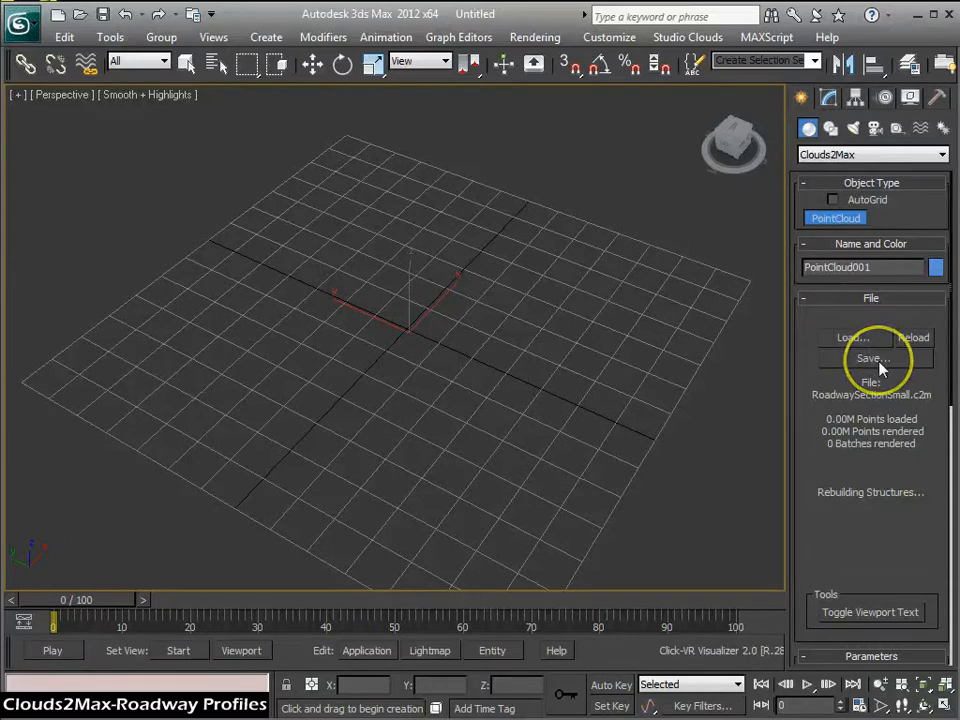
{"action": "mouse_move", "coordinate": [456, 468]}
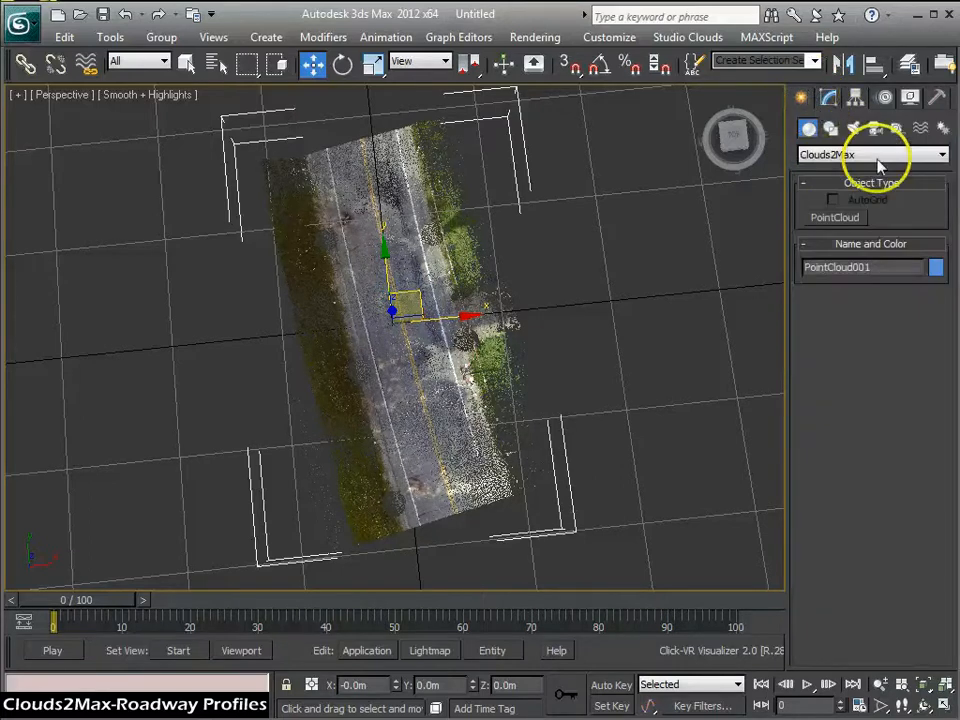
{"action": "mouse_move", "coordinate": [896, 128]}
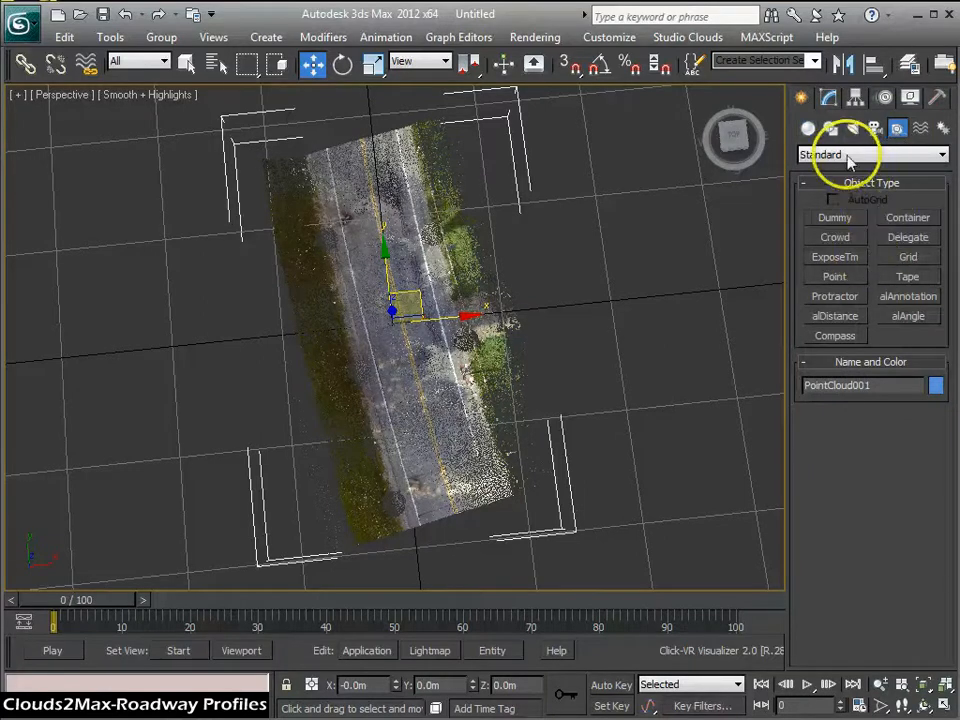
Step: Draw a Clouds2Max LimitBox over the cloud, rotate it along the road, and use Local coordinates
{"action": "left_click", "coordinate": [870, 154]}
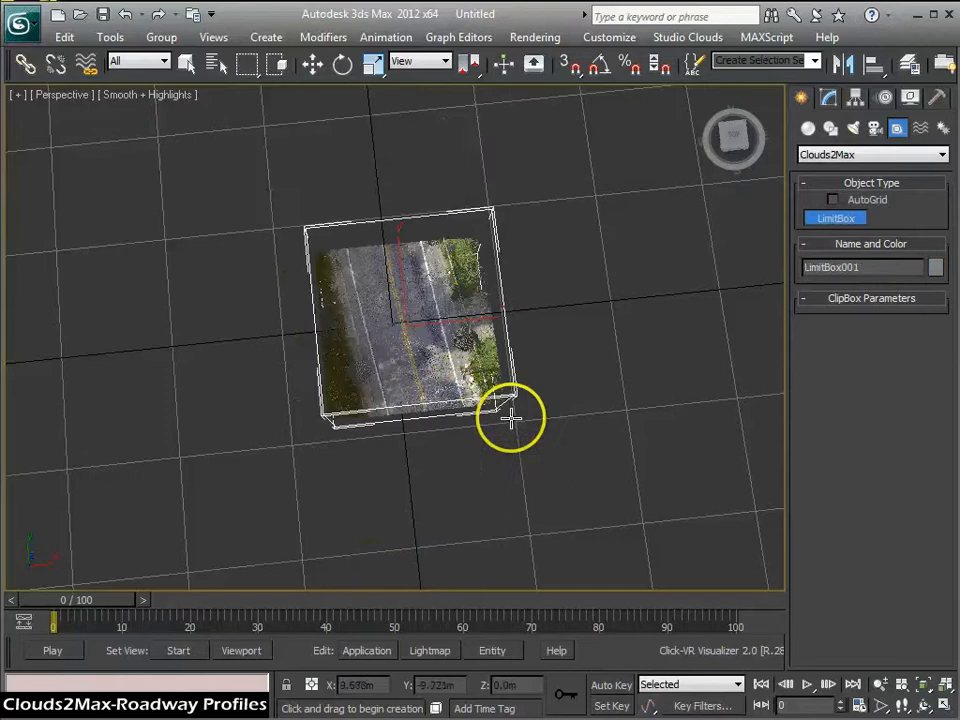
{"action": "left_click_drag", "start_coordinate": [510, 415], "coordinate": [530, 380]}
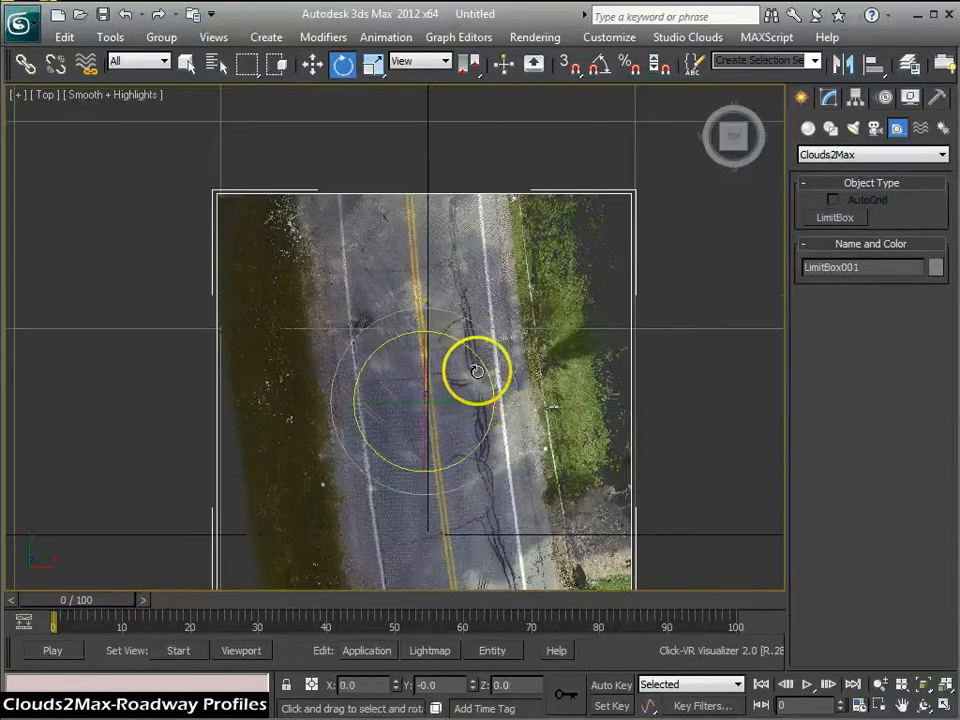
{"action": "left_click_drag", "start_coordinate": [477, 371], "coordinate": [450, 333]}
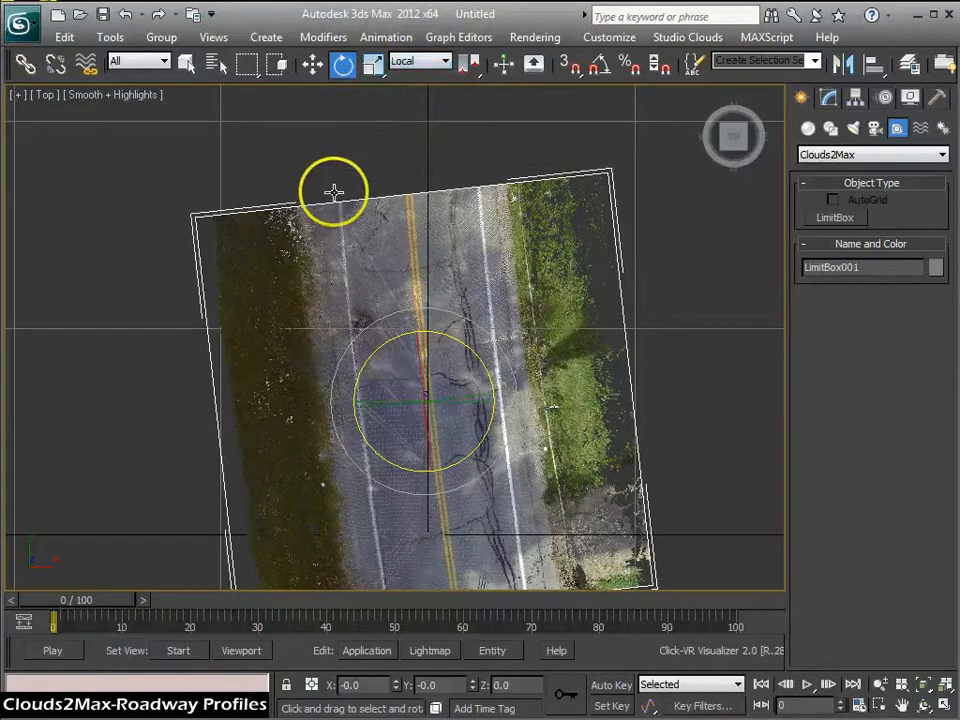
{"action": "left_click", "coordinate": [443, 61]}
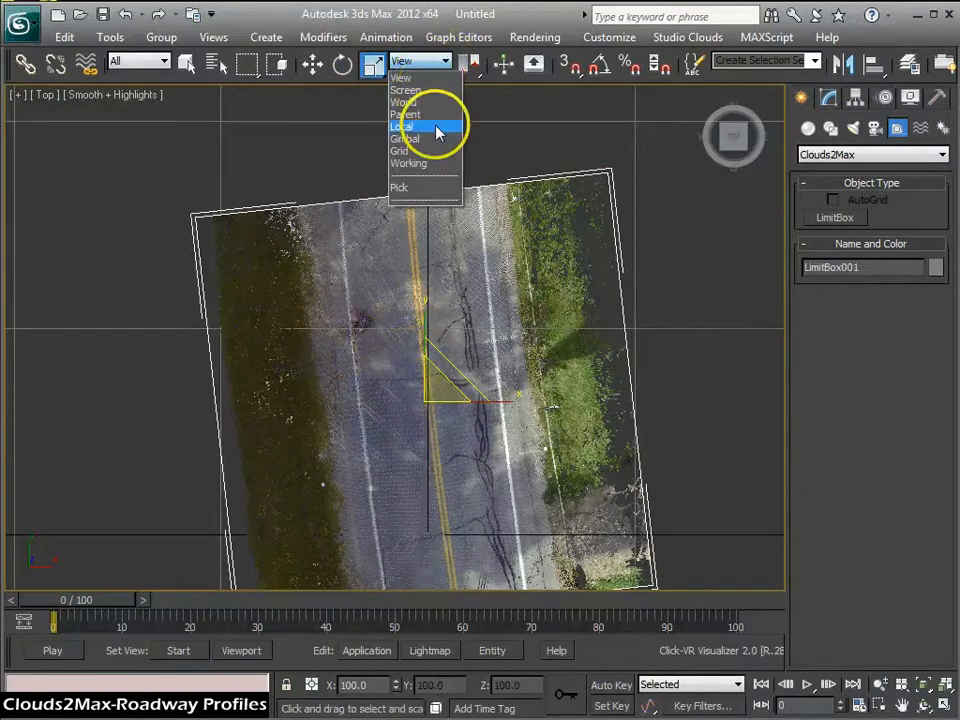
{"action": "left_click", "coordinate": [402, 126]}
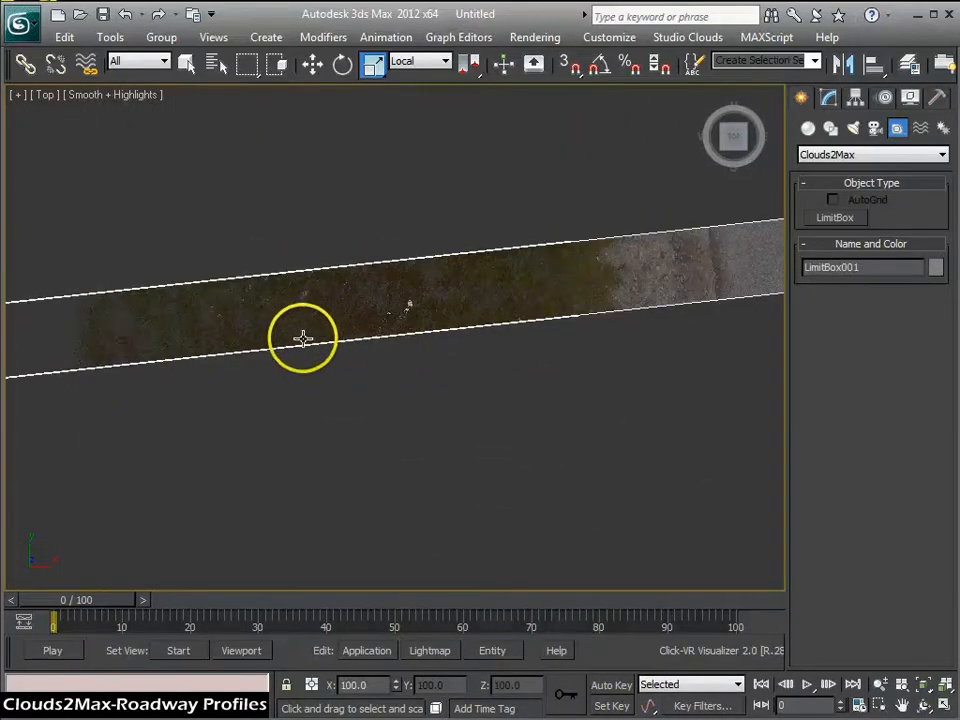
Step: Turn on 3D snapping with Clouds2Max point-cloud snapping enabled in Snap Settings
{"action": "left_click", "coordinate": [569, 63]}
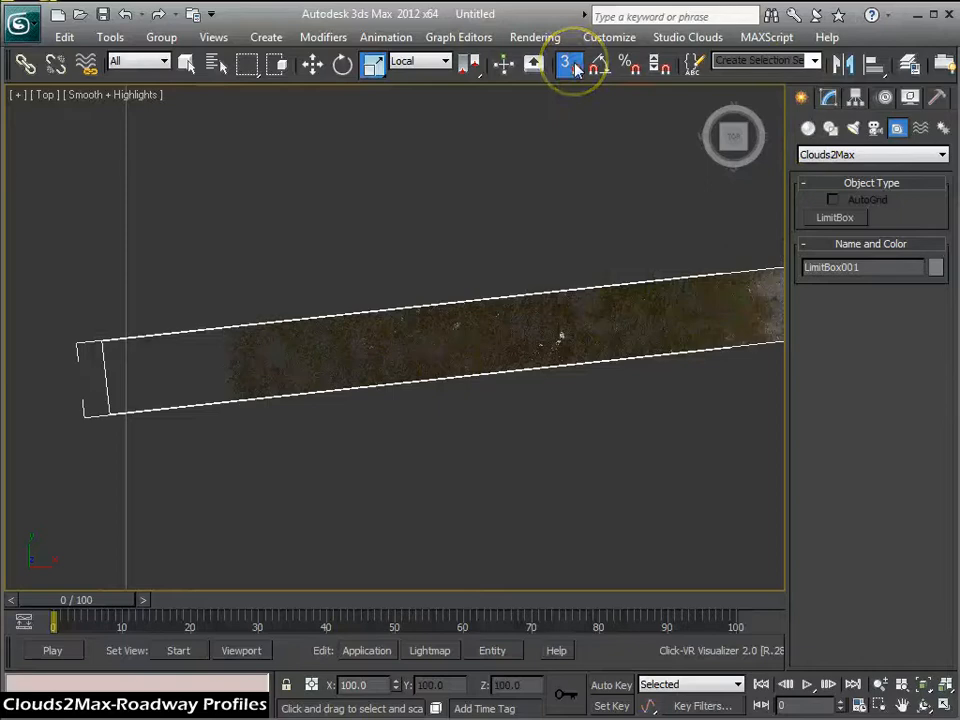
{"action": "left_click", "coordinate": [568, 63]}
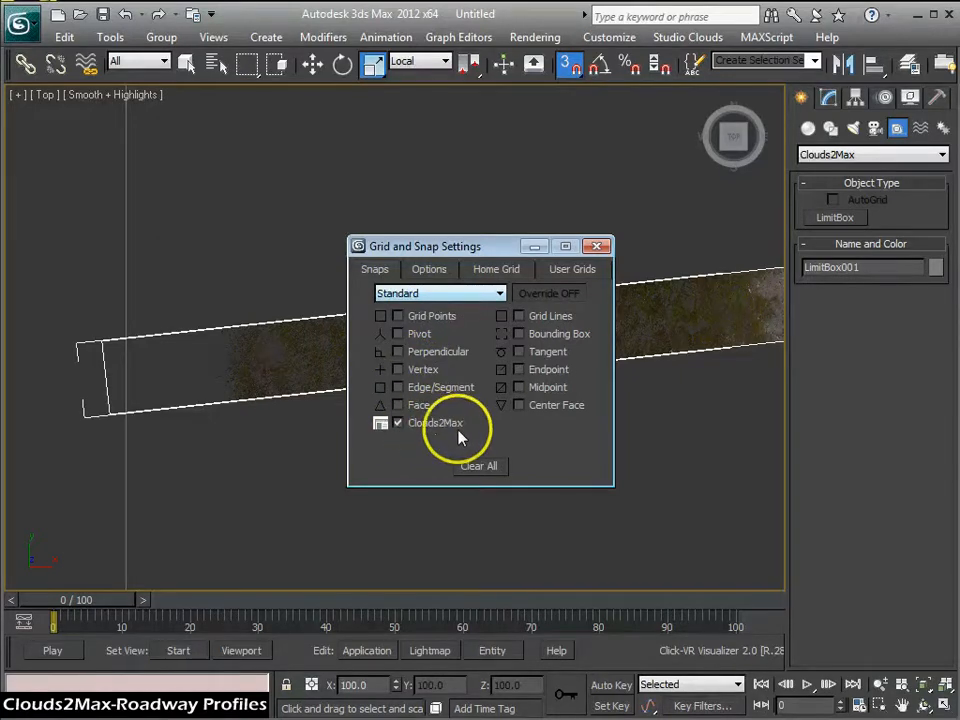
{"action": "left_click", "coordinate": [597, 246]}
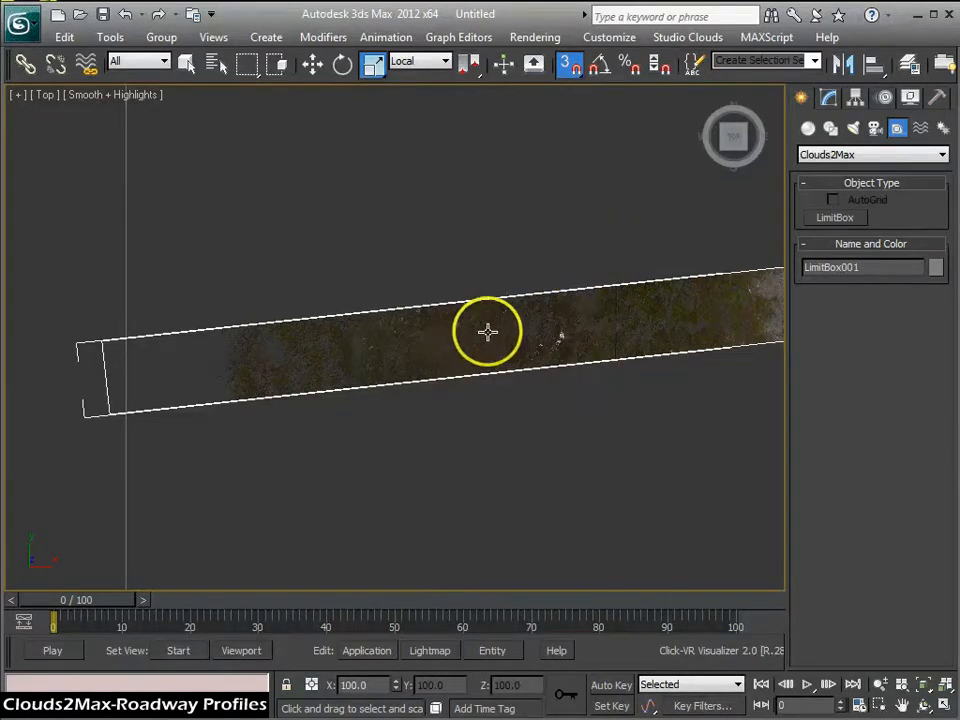
{"action": "left_click", "coordinate": [830, 128]}
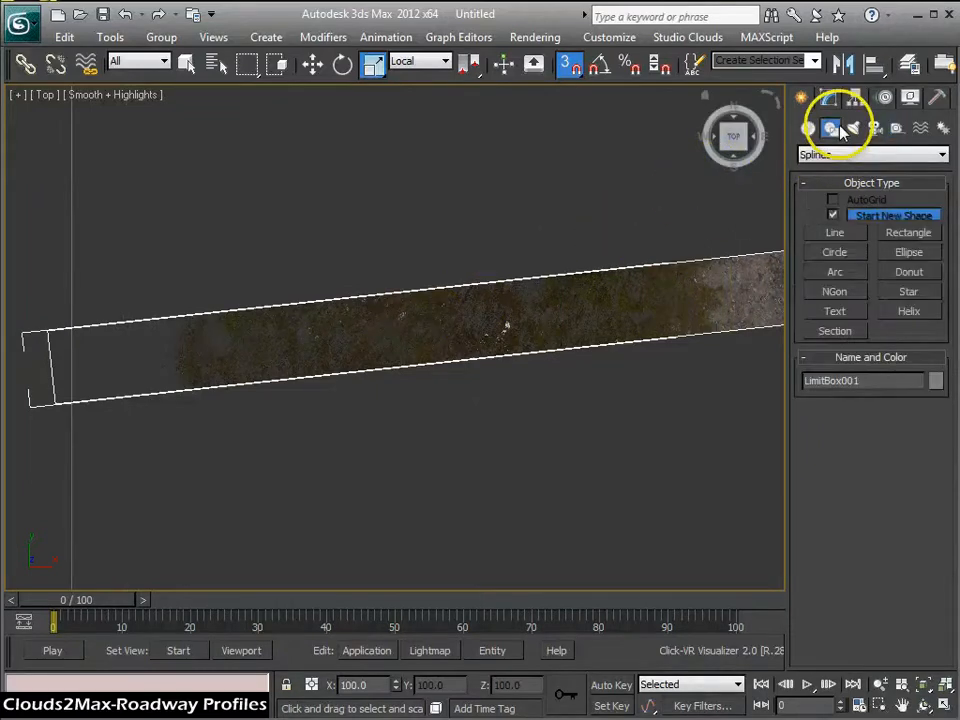
Step: Activate the Line spline tool to draw across the clipped cloud strip
{"action": "left_click", "coordinate": [834, 232]}
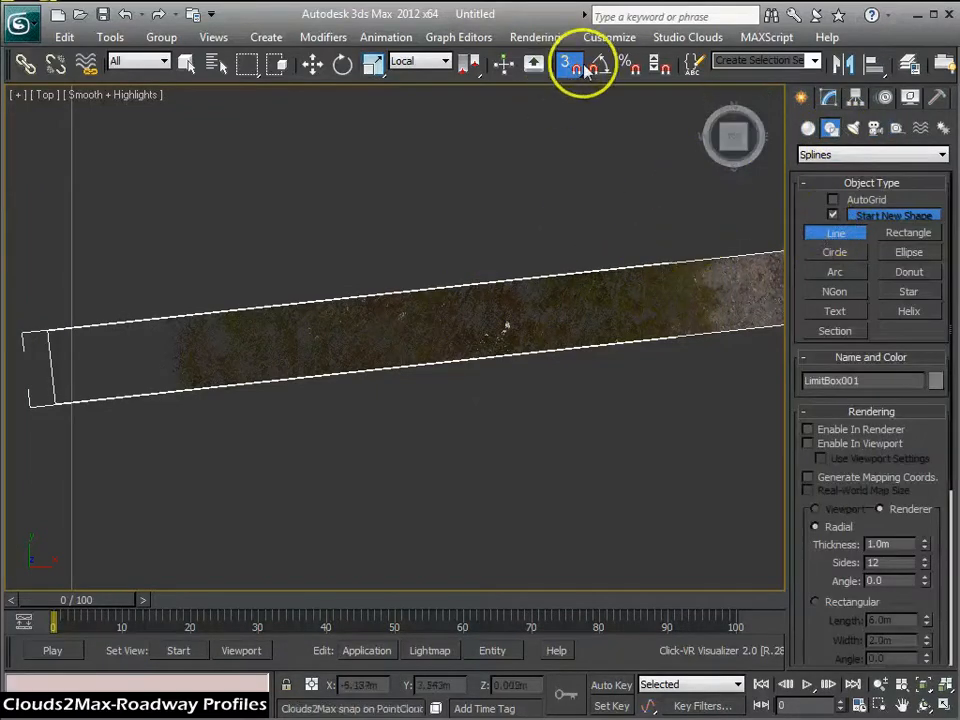
{"action": "mouse_move", "coordinate": [190, 353]}
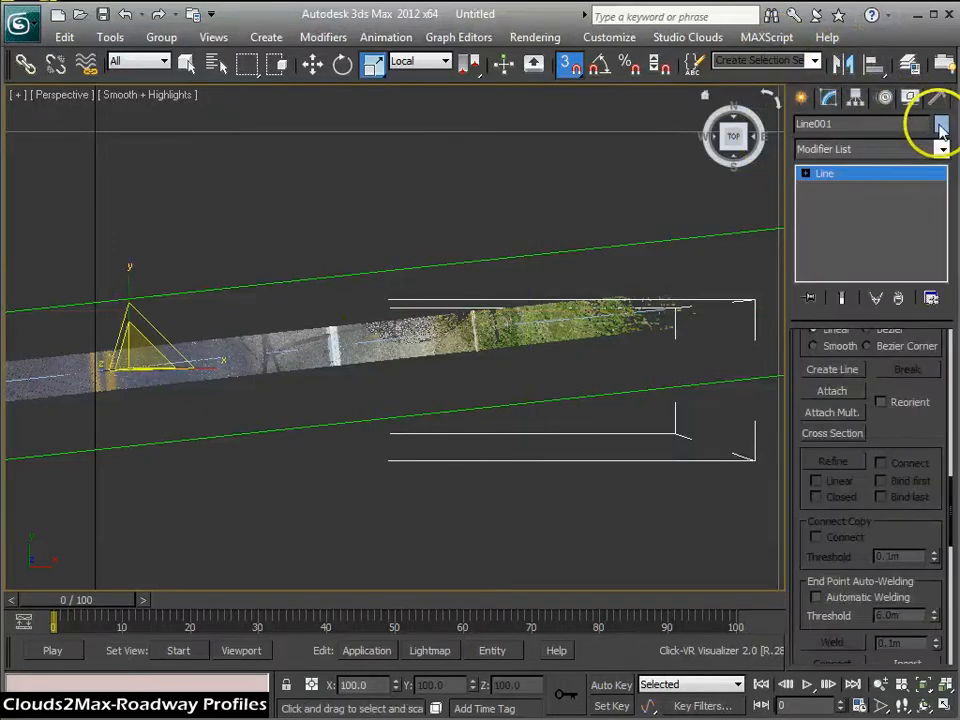
Step: Color Line001 yellow and display it as a 0.1m-thick tube in the viewport
{"action": "left_click", "coordinate": [940, 123]}
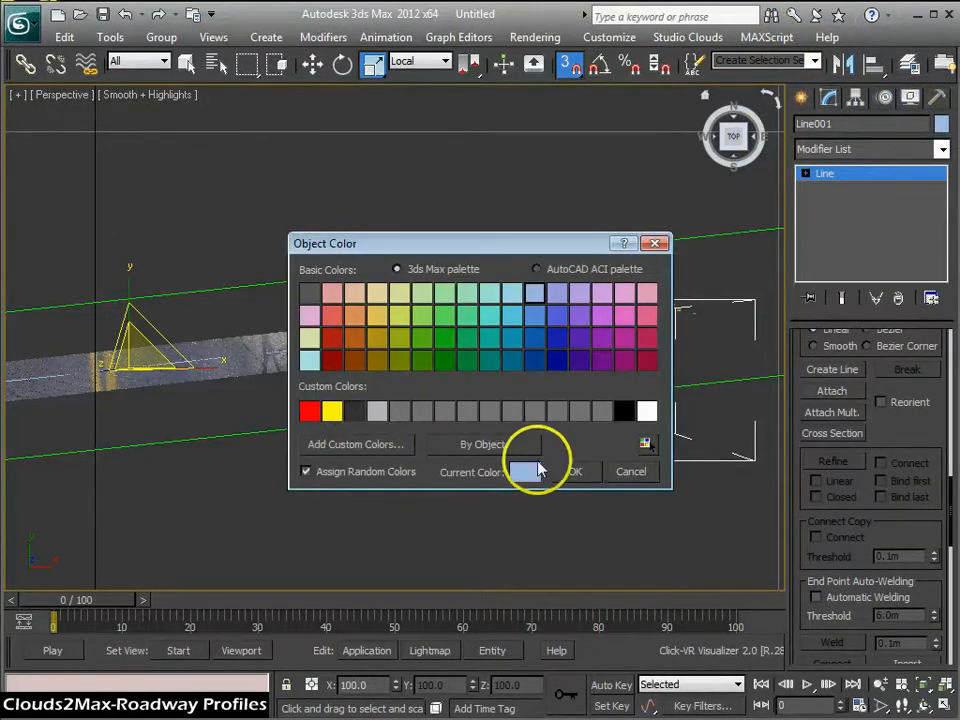
{"action": "left_click", "coordinate": [576, 471]}
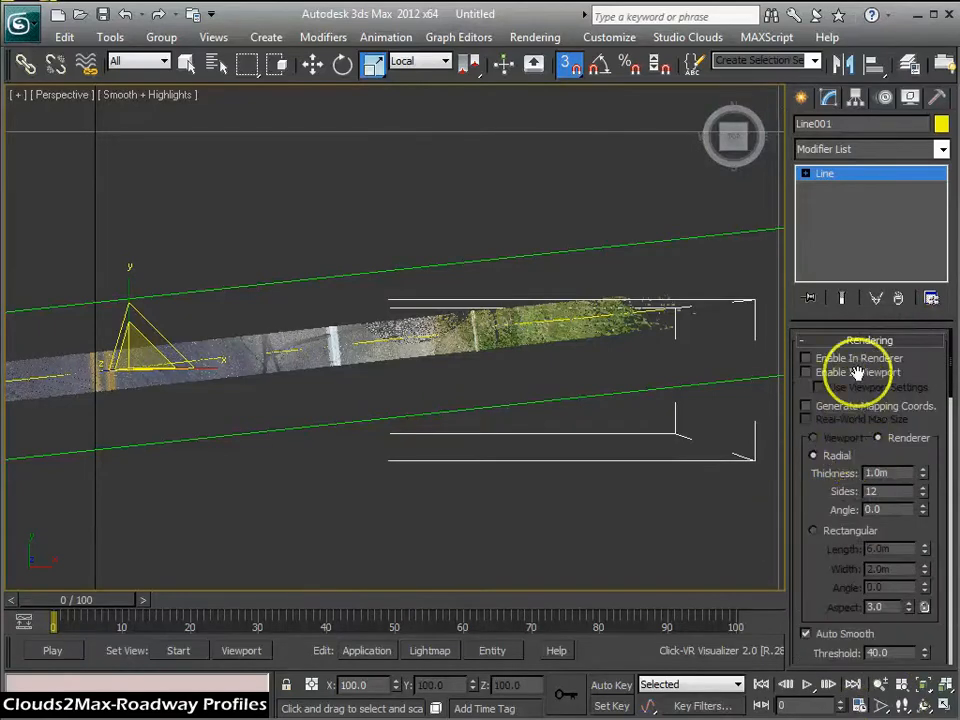
{"action": "left_click", "coordinate": [807, 372]}
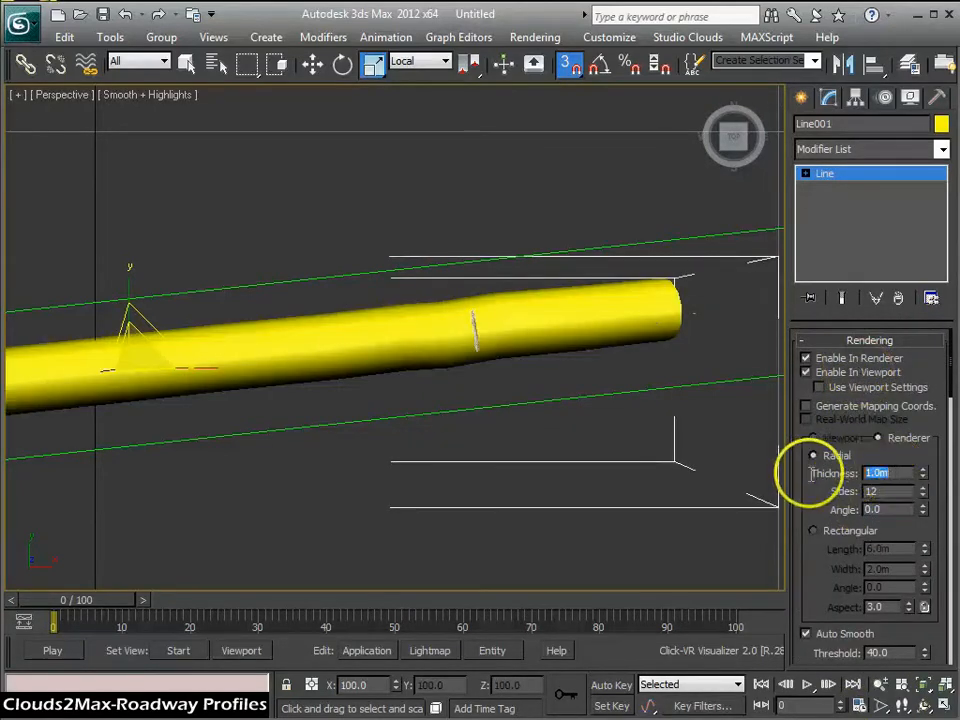
{"action": "type", "text": "0.1m"}
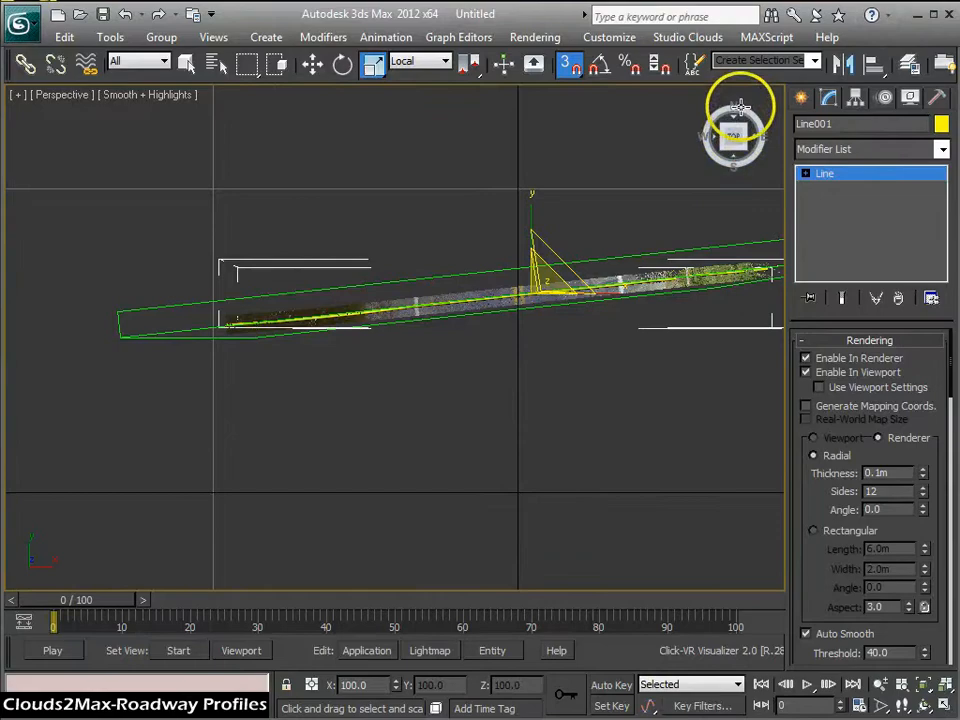
{"action": "left_click_drag", "start_coordinate": [740, 130], "coordinate": [720, 582]}
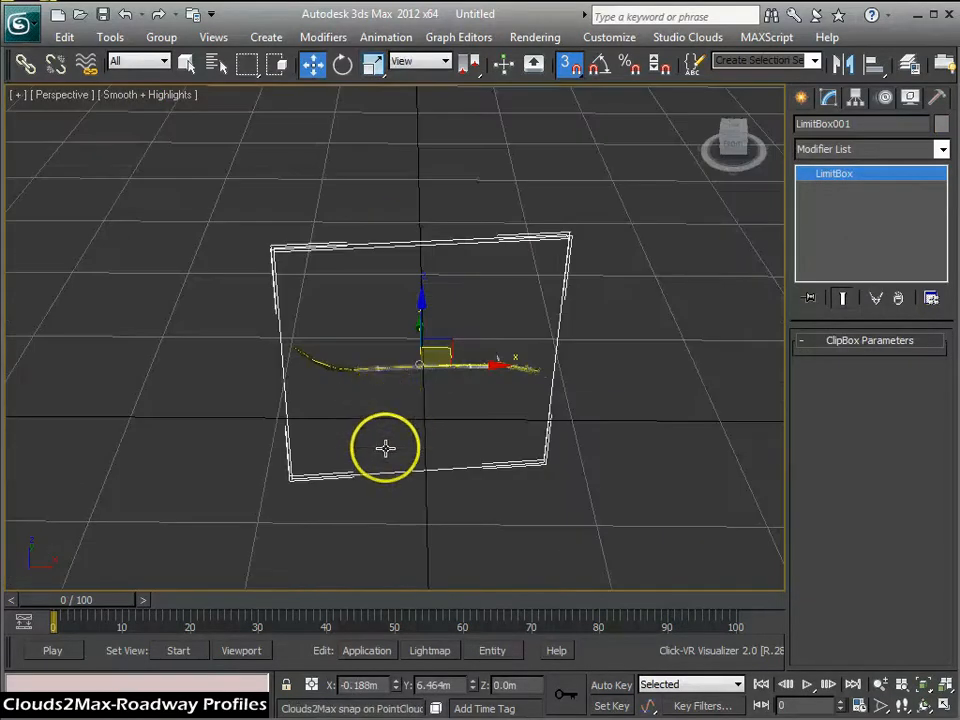
Step: Slide LimitBox001 along the road to clip a different cross-section of the cloud
{"action": "left_click_drag", "start_coordinate": [385, 448], "coordinate": [475, 360]}
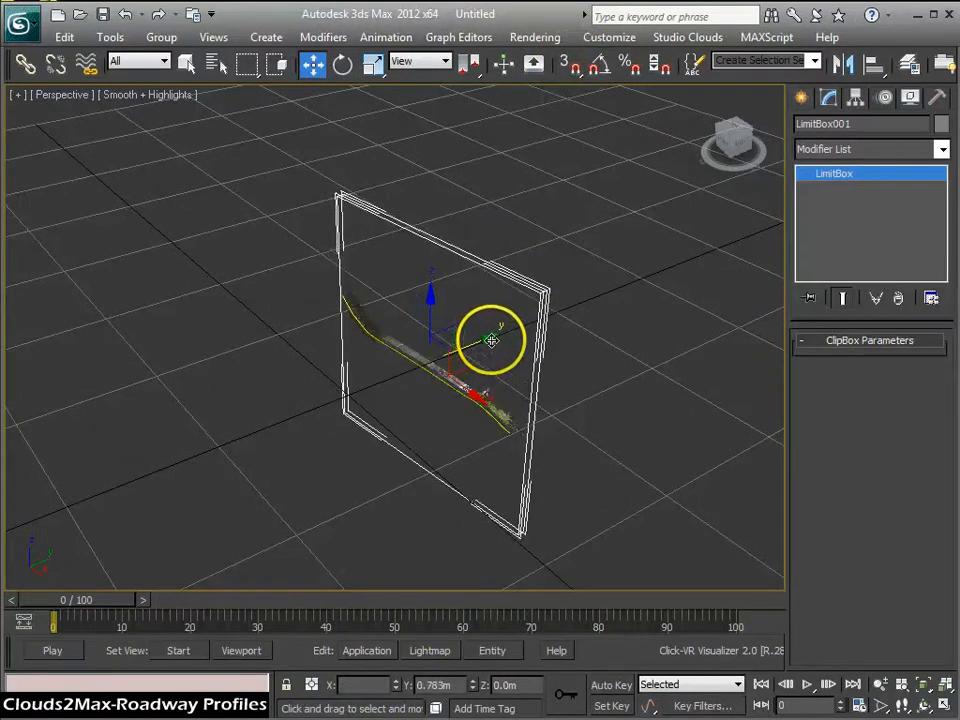
{"action": "left_click_drag", "start_coordinate": [490, 340], "coordinate": [580, 320]}
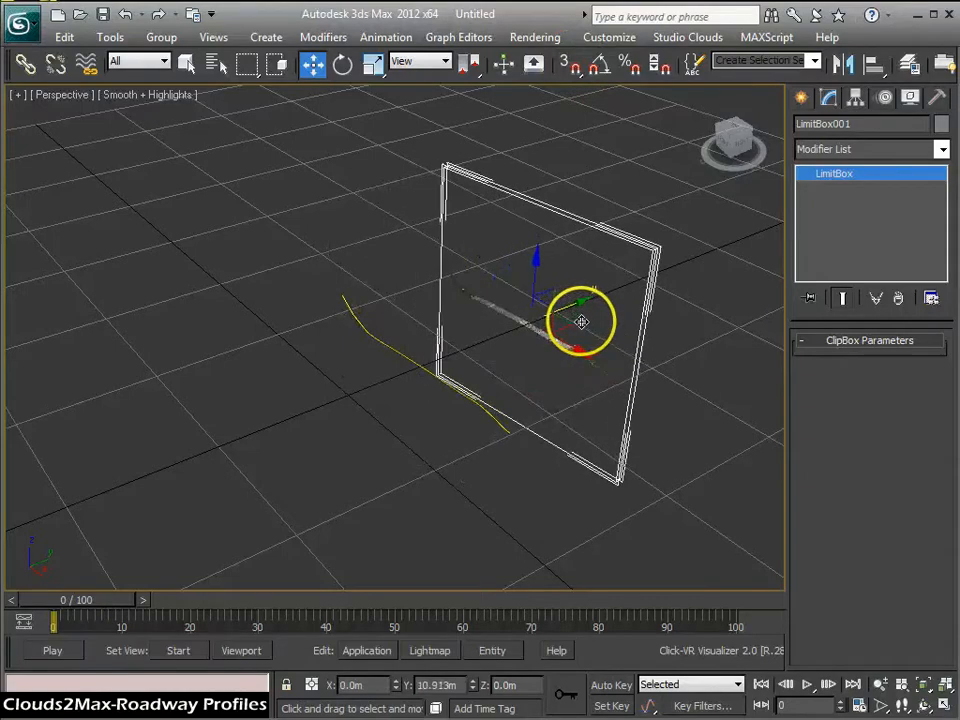
{"action": "left_click_drag", "start_coordinate": [581, 321], "coordinate": [525, 330]}
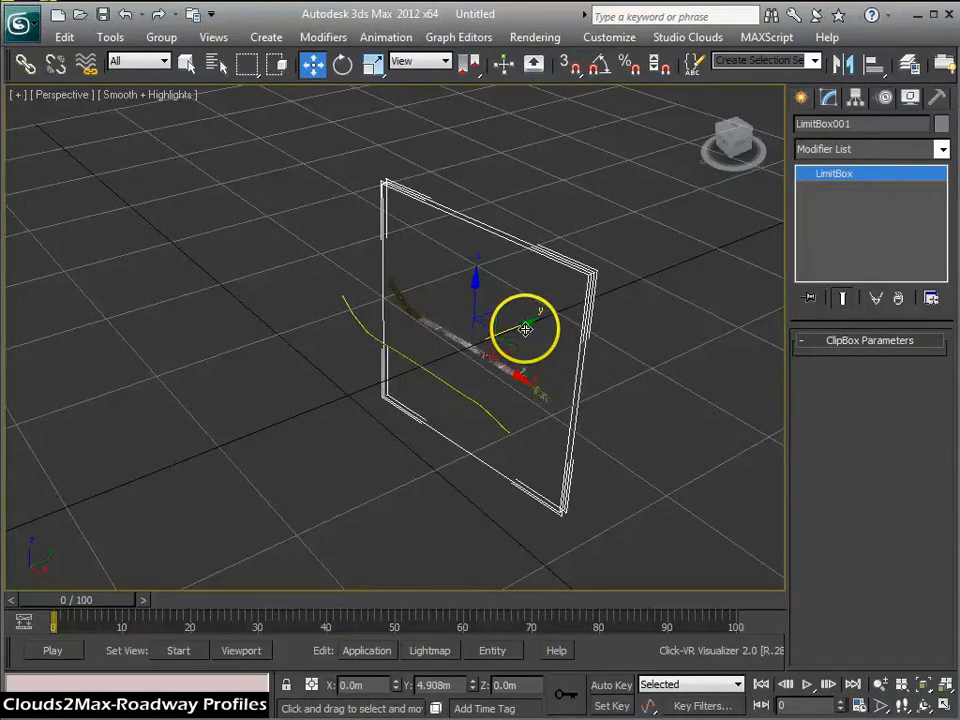
{"action": "left_click_drag", "start_coordinate": [525, 330], "coordinate": [470, 385]}
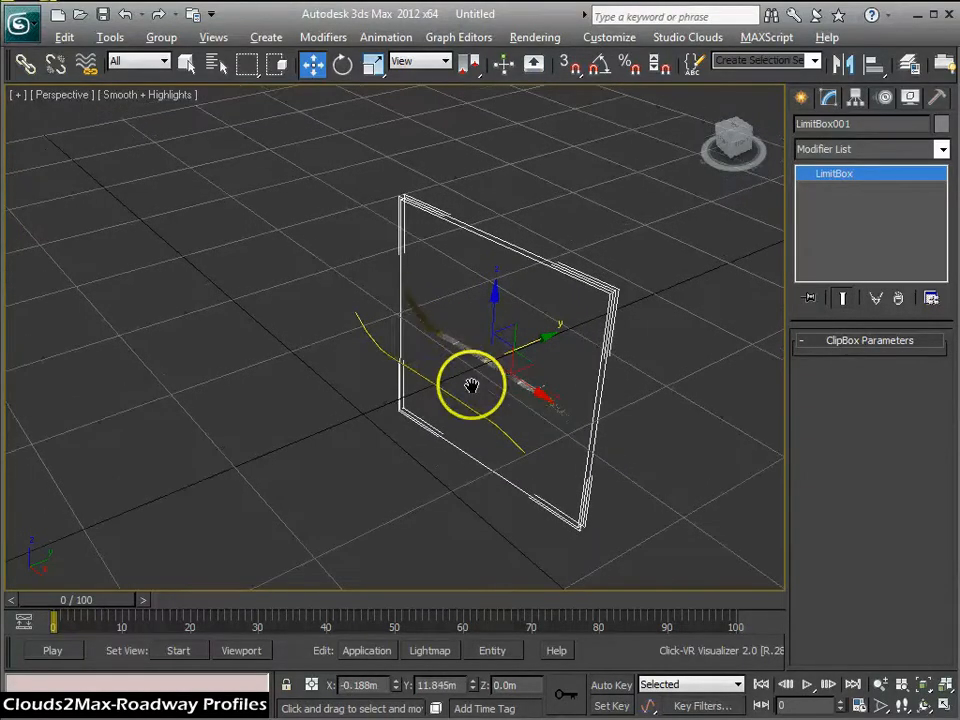
{"action": "left_click_drag", "start_coordinate": [470, 385], "coordinate": [363, 187]}
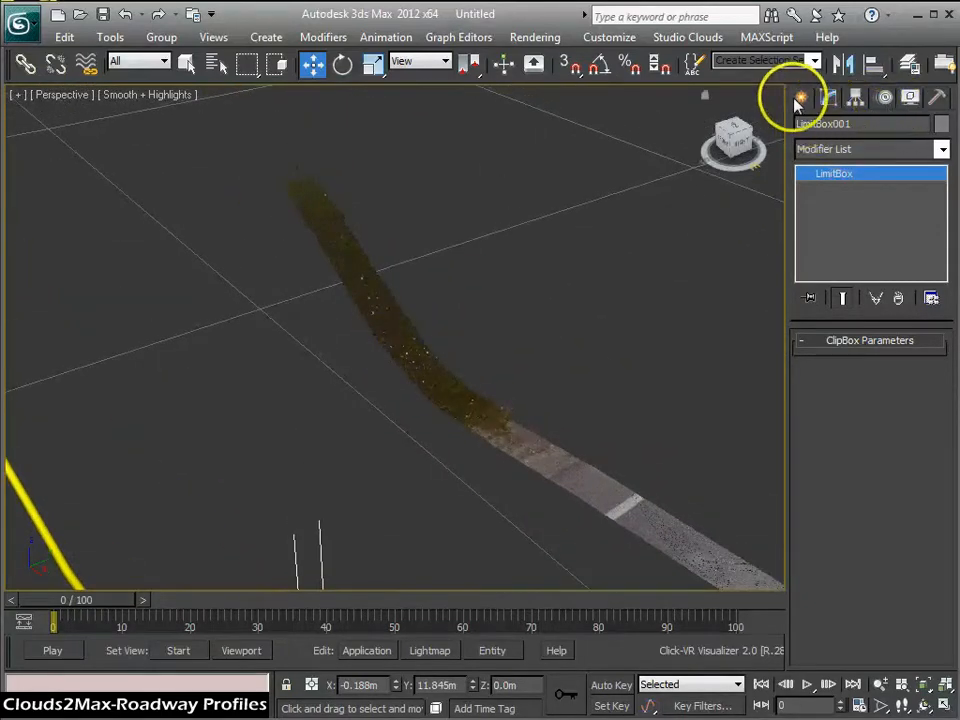
Step: Draw Line002 across the newly clipped road section, snapping onto the cloud points
{"action": "left_click", "coordinate": [807, 97]}
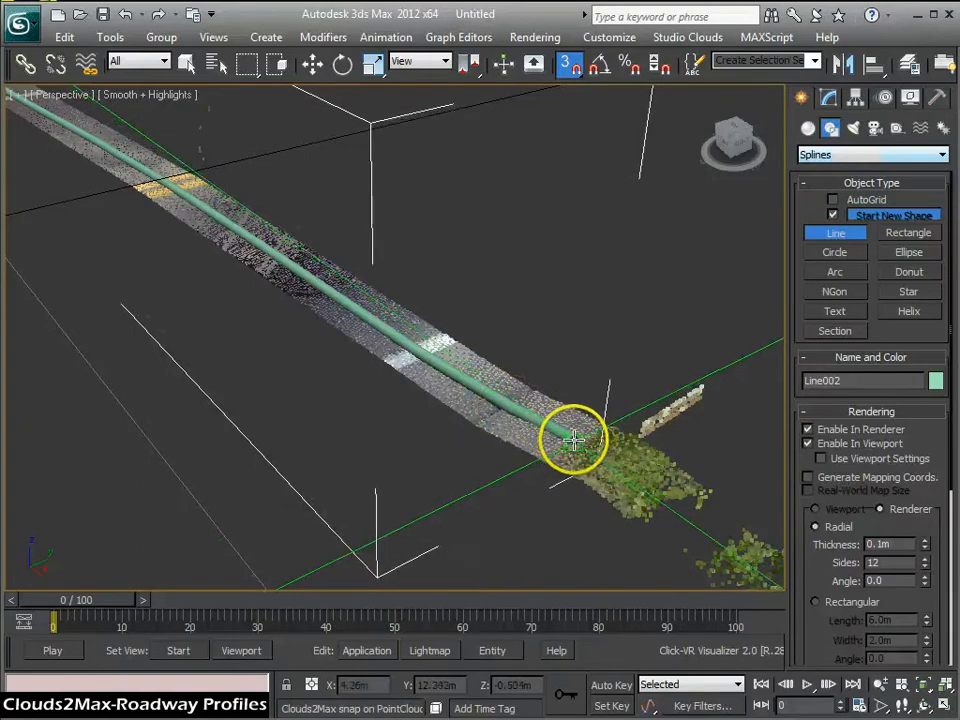
{"action": "left_click_drag", "start_coordinate": [575, 440], "coordinate": [420, 390]}
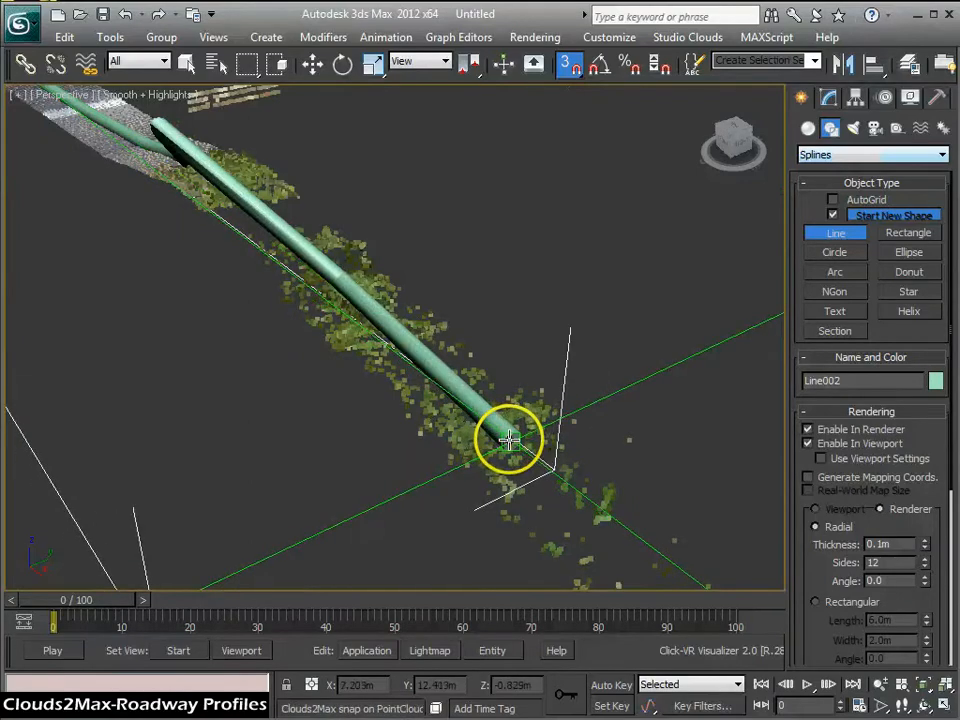
{"action": "left_click_drag", "start_coordinate": [510, 440], "coordinate": [485, 415]}
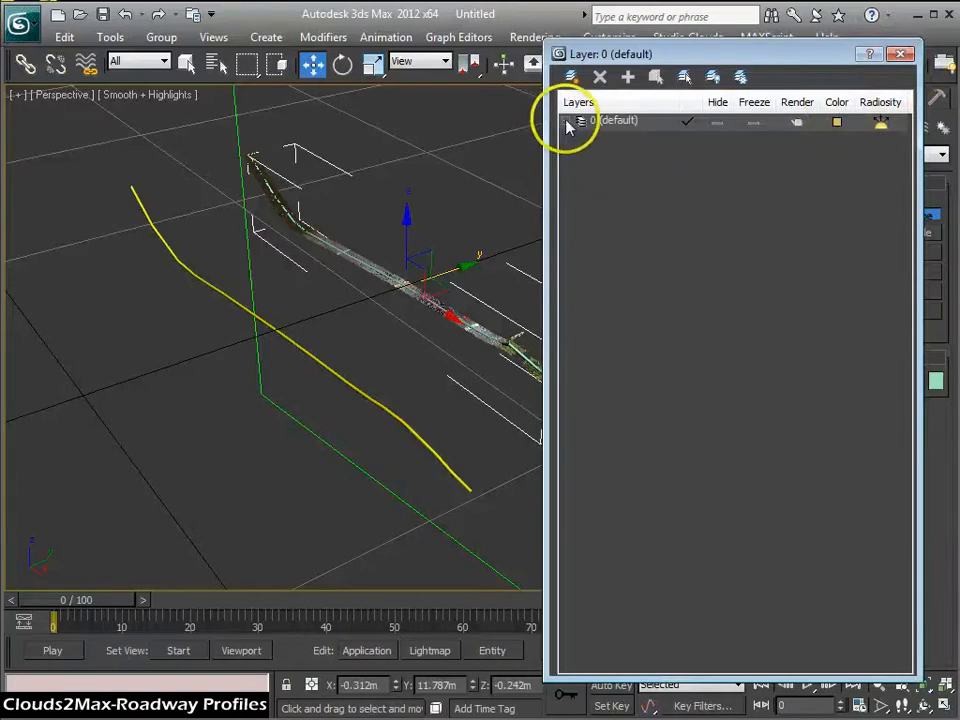
Step: Color Line002 yellow to match Line001 and orbit to check both road profiles
{"action": "left_click", "coordinate": [567, 120]}
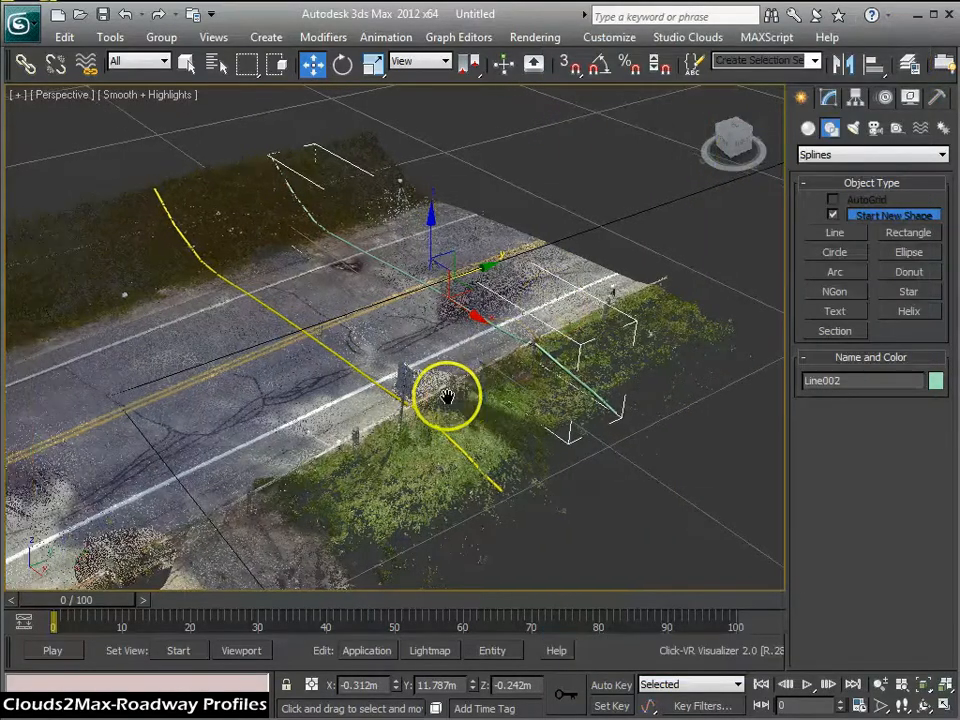
{"action": "left_click_drag", "start_coordinate": [448, 395], "coordinate": [570, 220]}
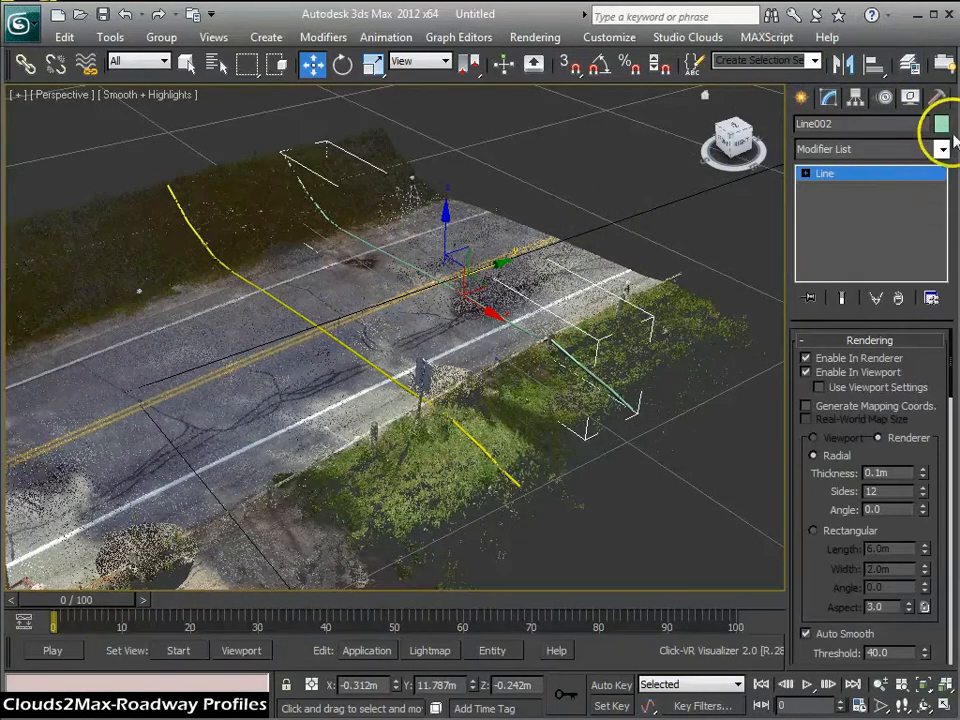
{"action": "left_click", "coordinate": [941, 123]}
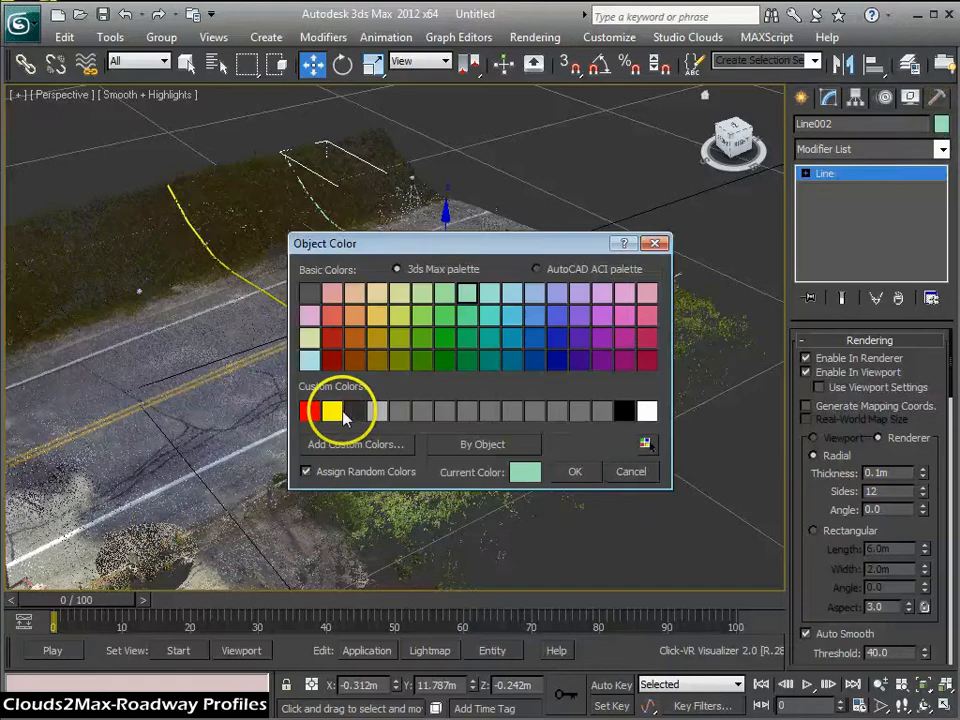
{"action": "left_click", "coordinate": [574, 471]}
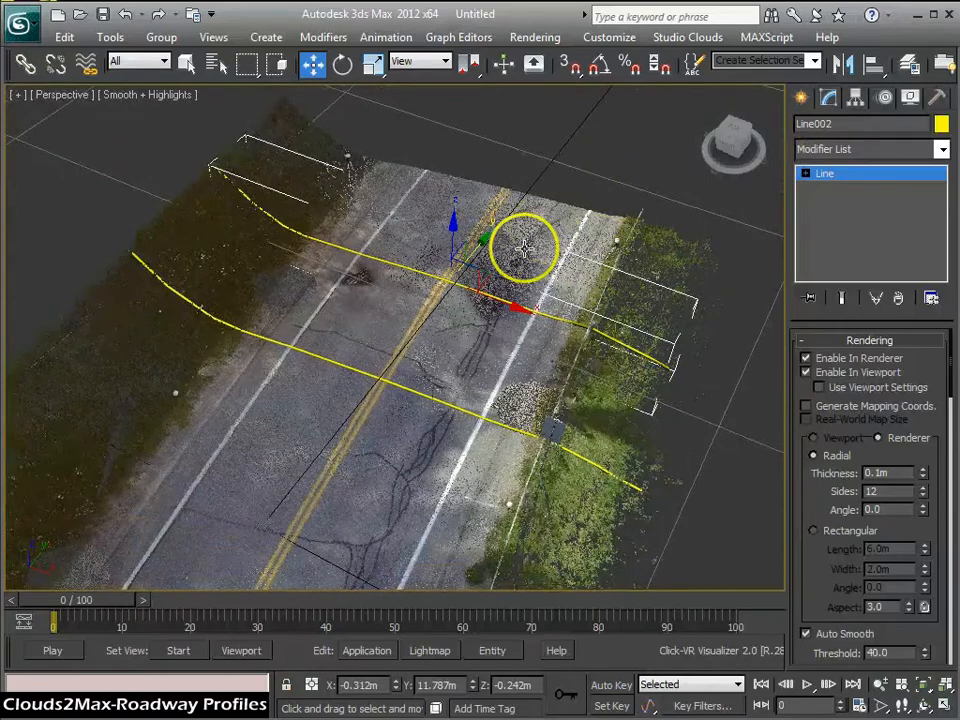
{"action": "left_click_drag", "start_coordinate": [520, 250], "coordinate": [510, 230]}
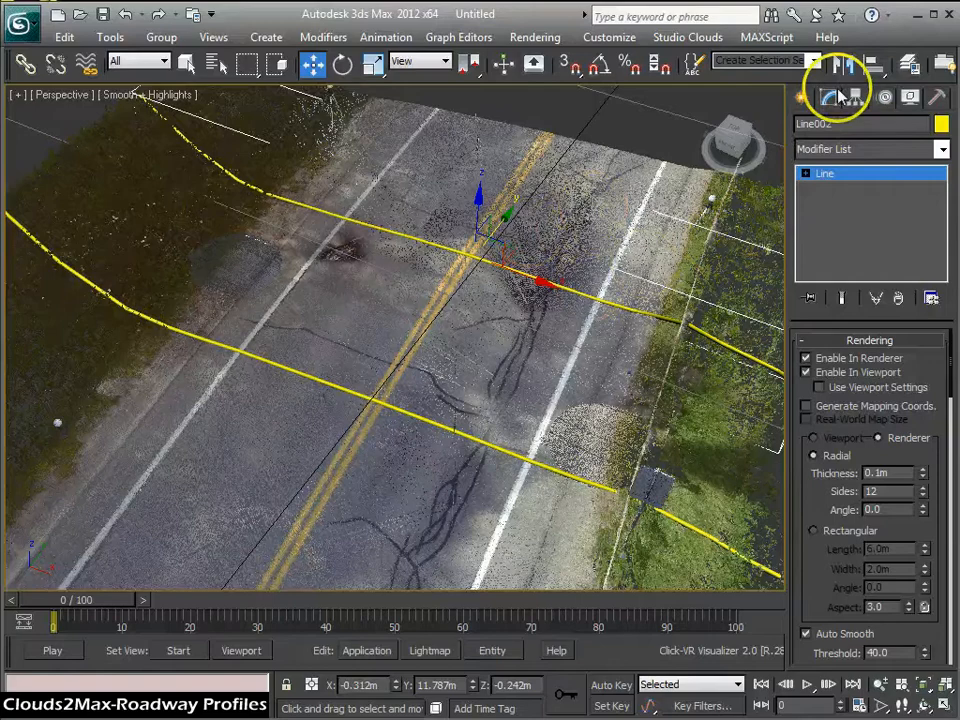
{"action": "left_click", "coordinate": [808, 97]}
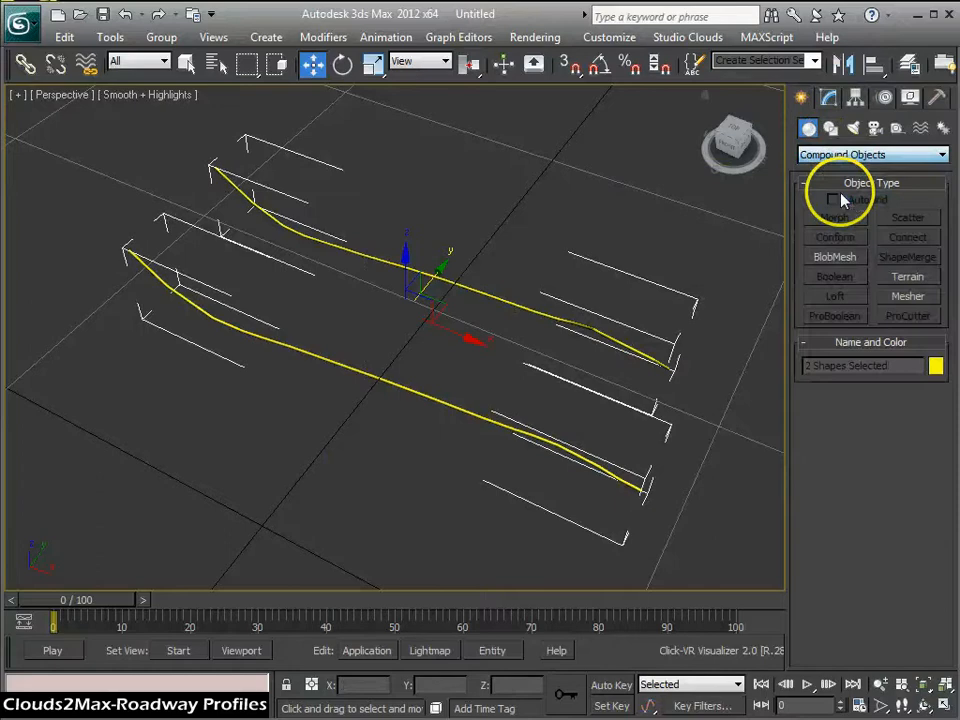
Step: Build a Terrain compound object from Line001 and Line002 spanning the road section
{"action": "left_click", "coordinate": [907, 276]}
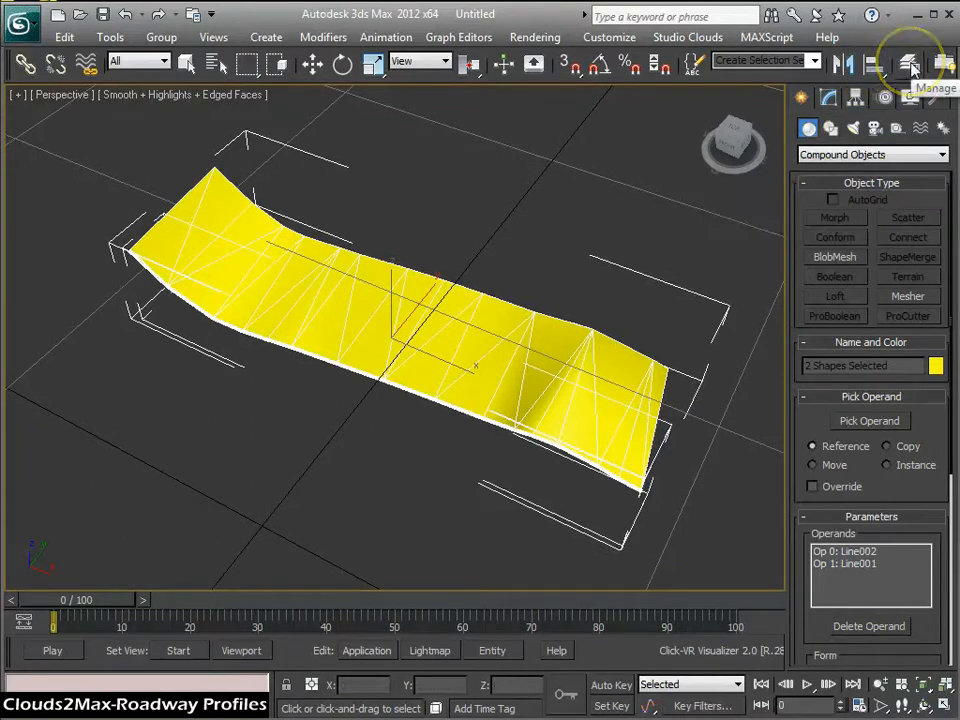
{"action": "left_click", "coordinate": [908, 62]}
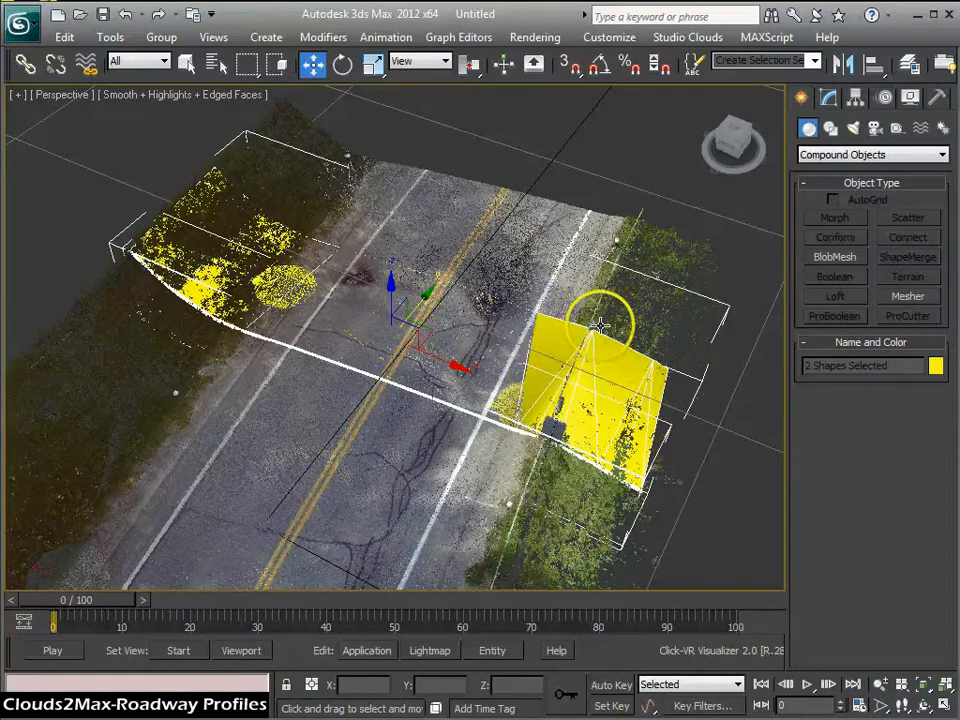
Step: Zoom out in Perspective to view the whole road cloud with the Terrain patch
{"action": "left_click_drag", "start_coordinate": [600, 325], "coordinate": [550, 275]}
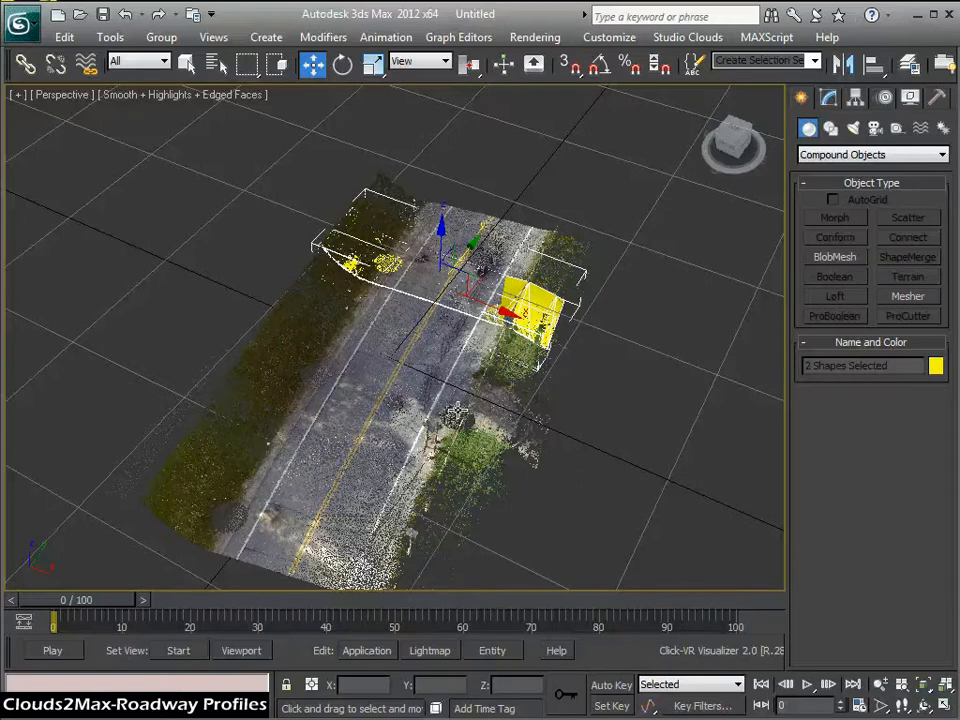
{"action": "mouse_move", "coordinate": [545, 230]}
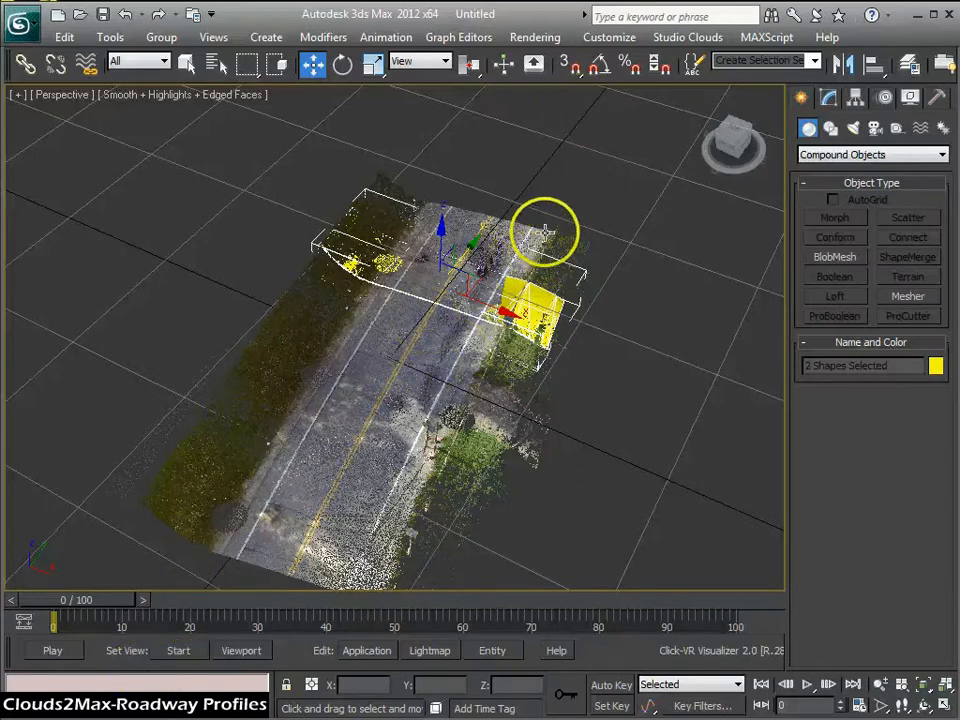